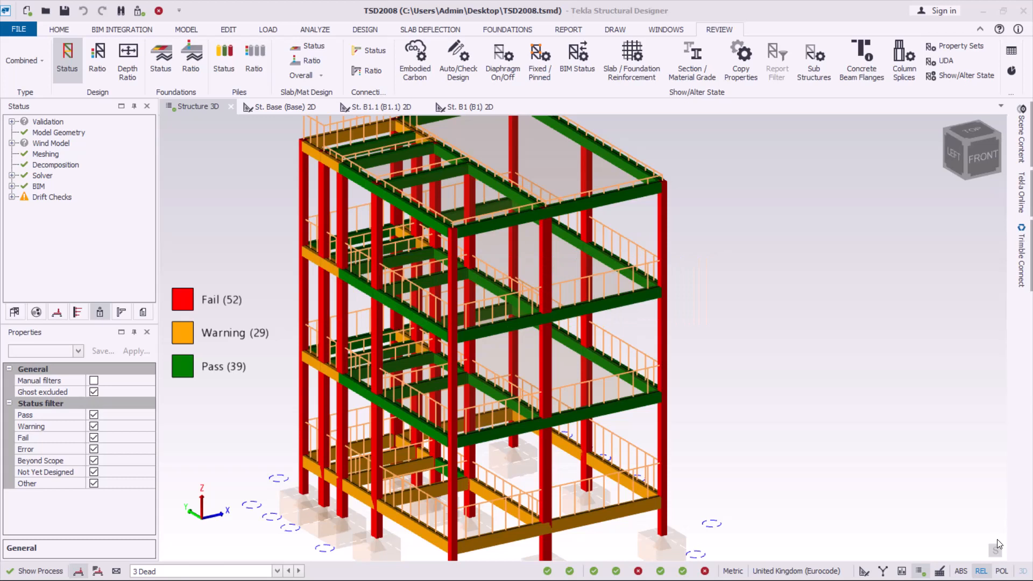
{"action": "mouse_move", "coordinate": [871, 357]}
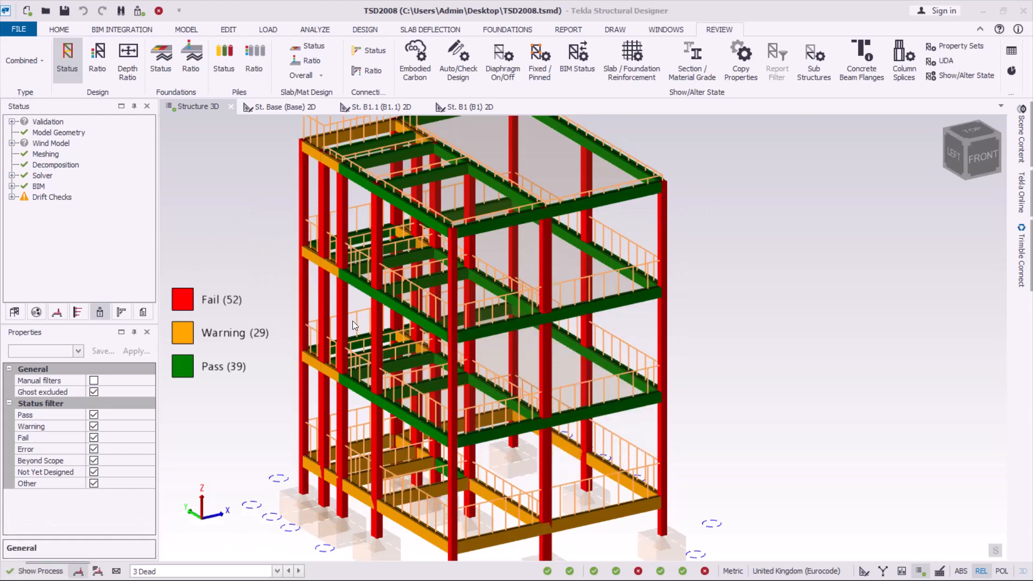
Step: Switch to the Draw ribbon so the drawing and schedule commands are available
{"action": "left_click", "coordinate": [355, 325]}
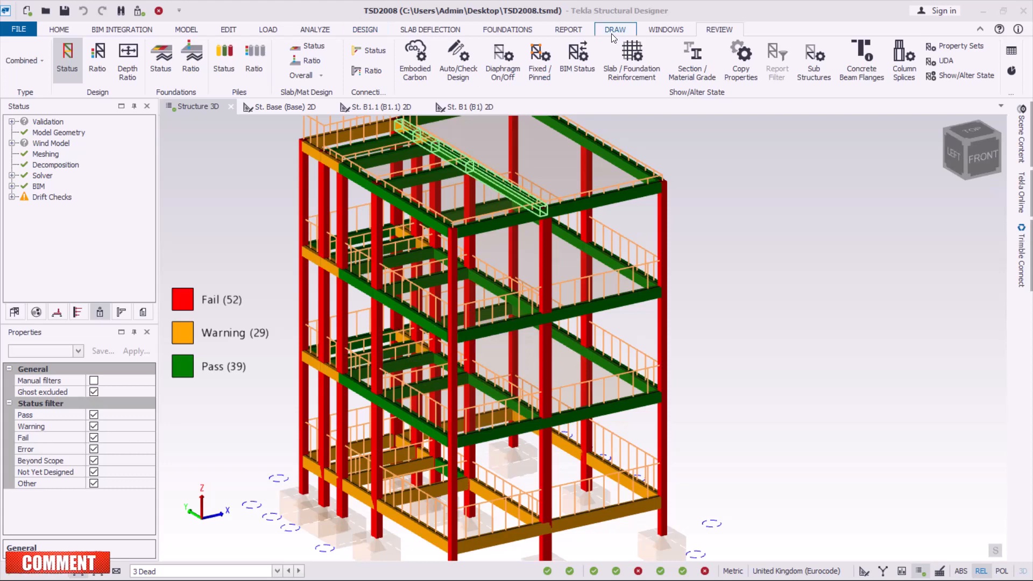
{"action": "left_click", "coordinate": [614, 30]}
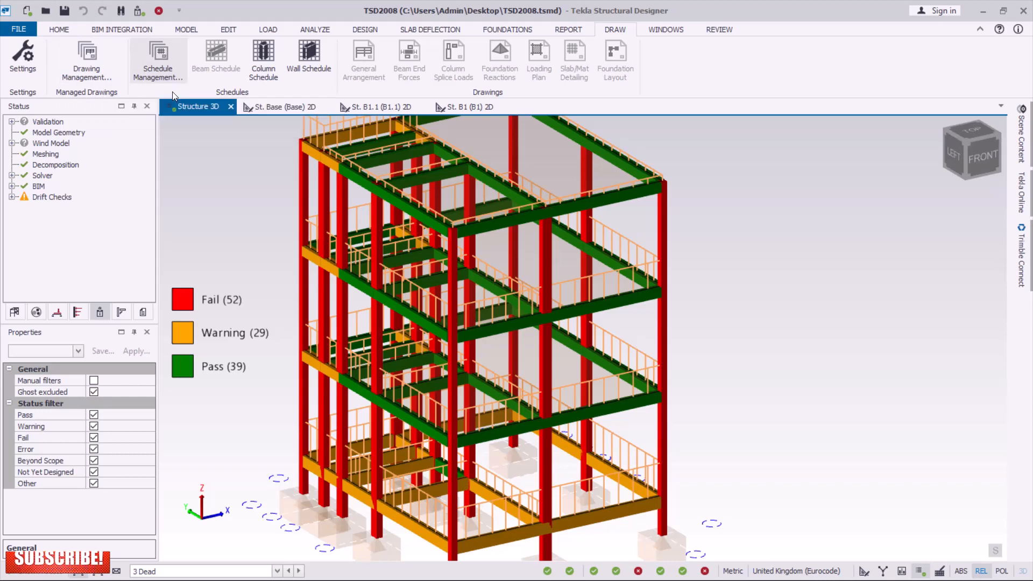
{"action": "mouse_move", "coordinate": [172, 75]}
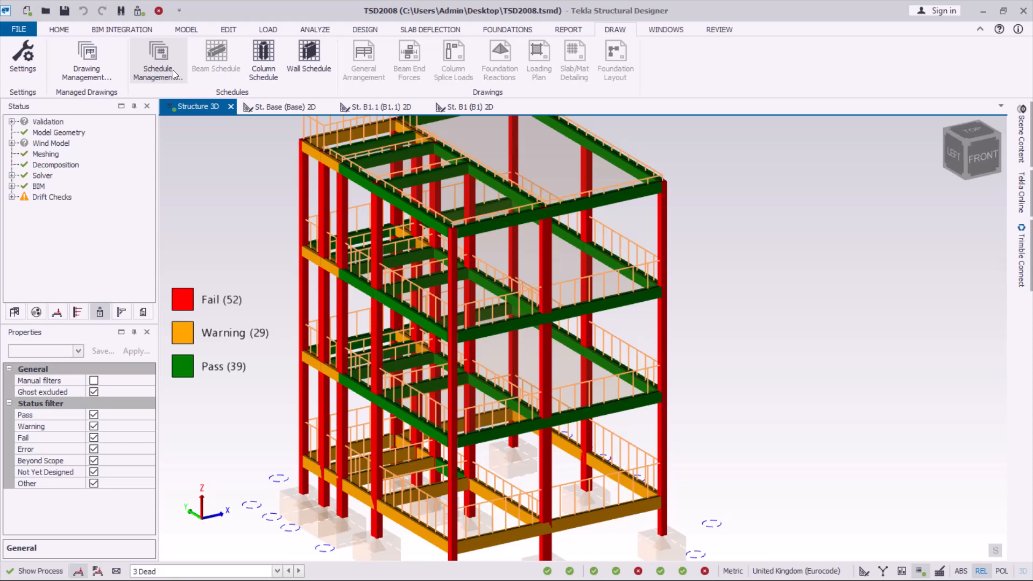
{"action": "mouse_move", "coordinate": [185, 99]}
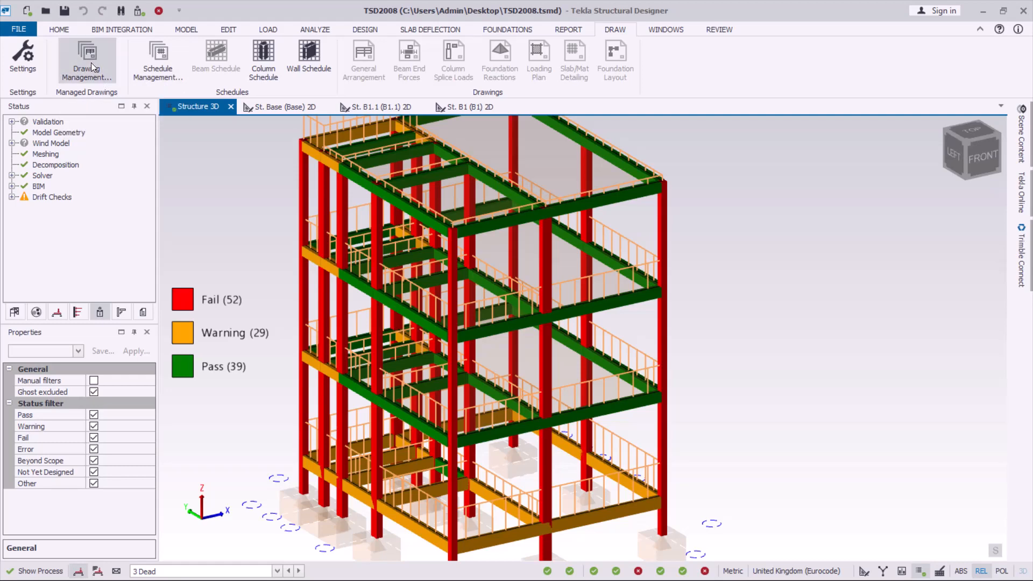
Step: In Drawing Management, add a General Arrangement drawing named TSD2008 General Arrangement
{"action": "left_click", "coordinate": [86, 54]}
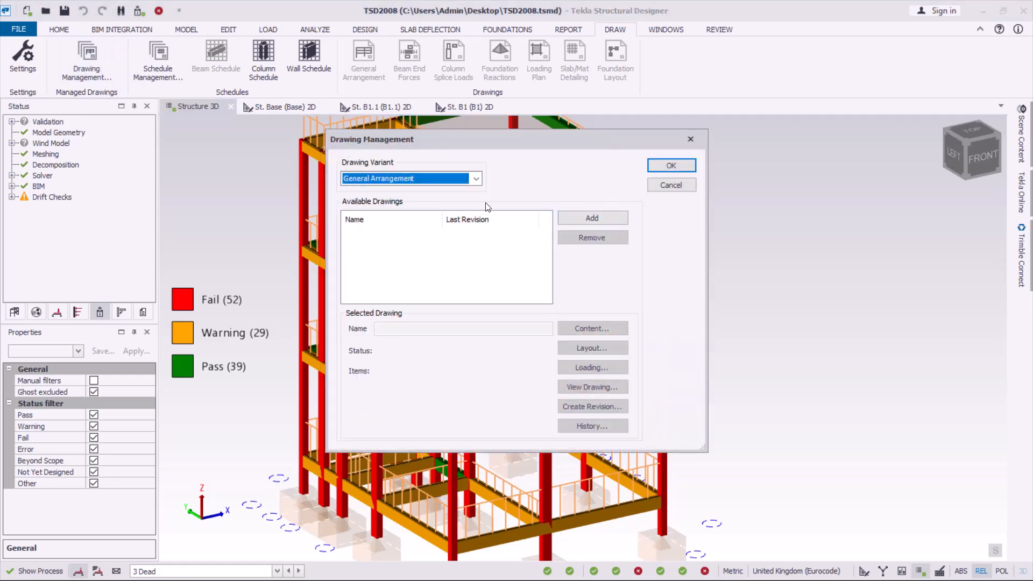
{"action": "left_click", "coordinate": [475, 179]}
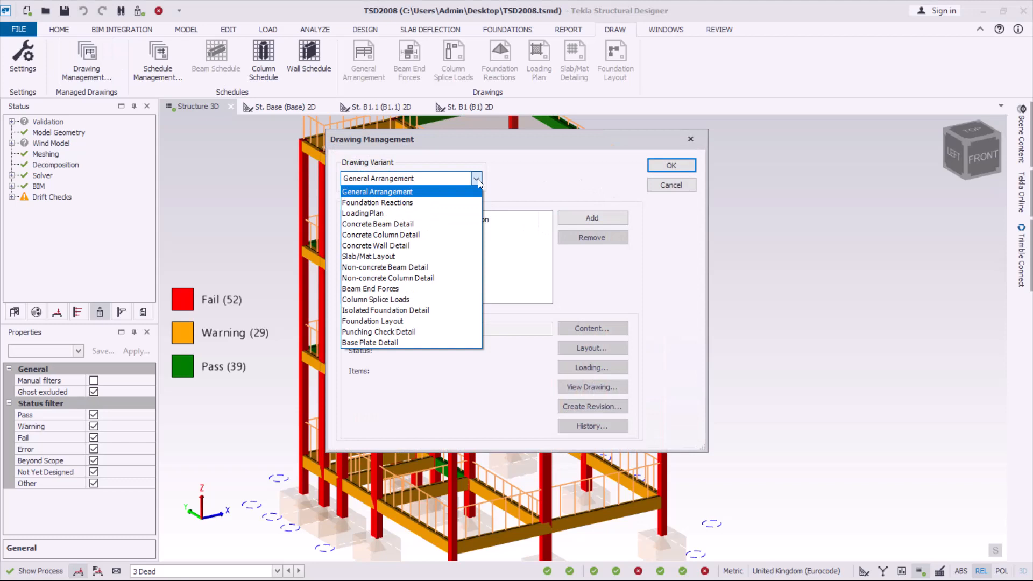
{"action": "mouse_move", "coordinate": [480, 183]}
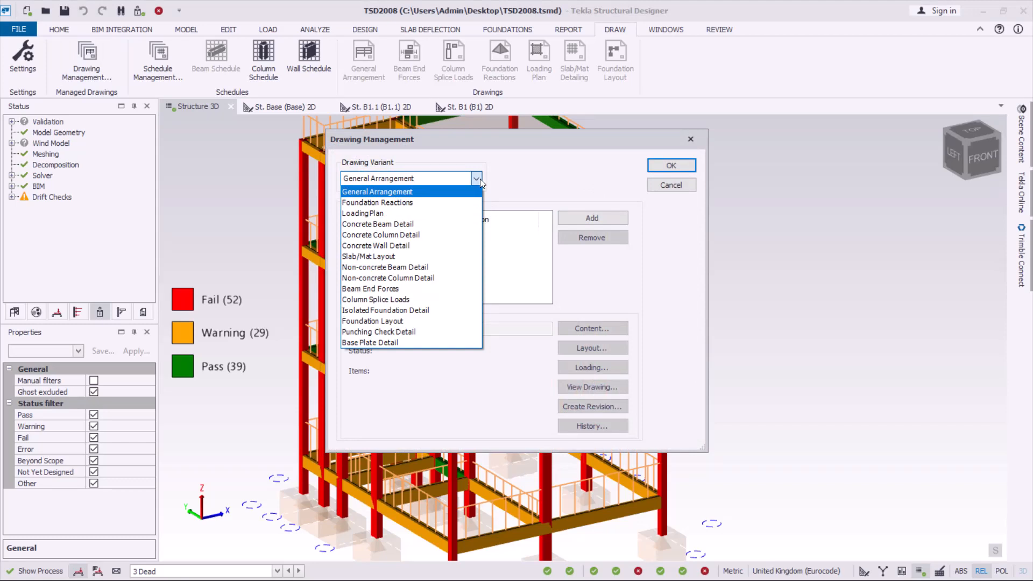
{"action": "mouse_move", "coordinate": [401, 352]}
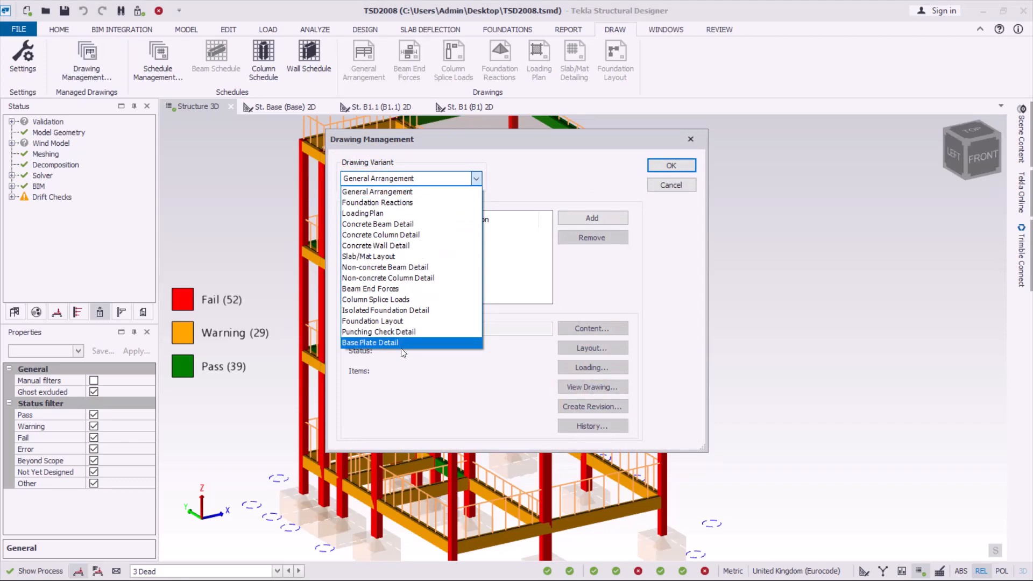
{"action": "mouse_move", "coordinate": [402, 213]}
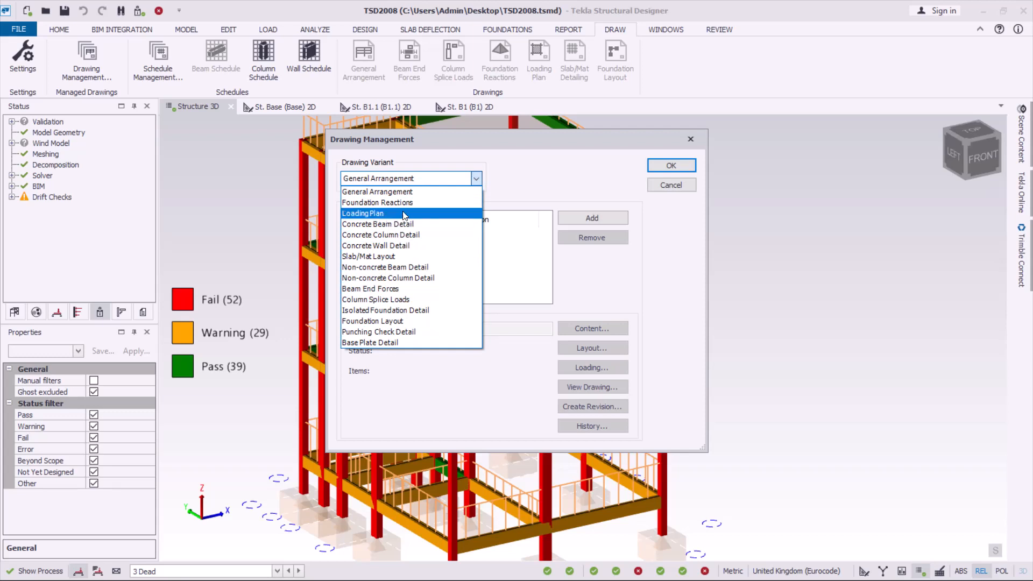
{"action": "mouse_move", "coordinate": [405, 202]}
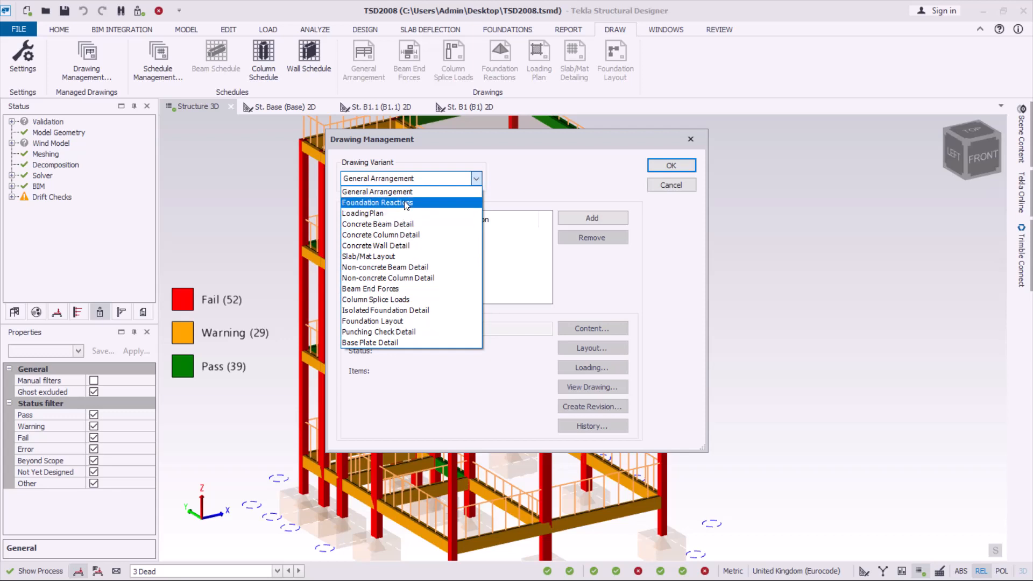
{"action": "mouse_move", "coordinate": [422, 201]}
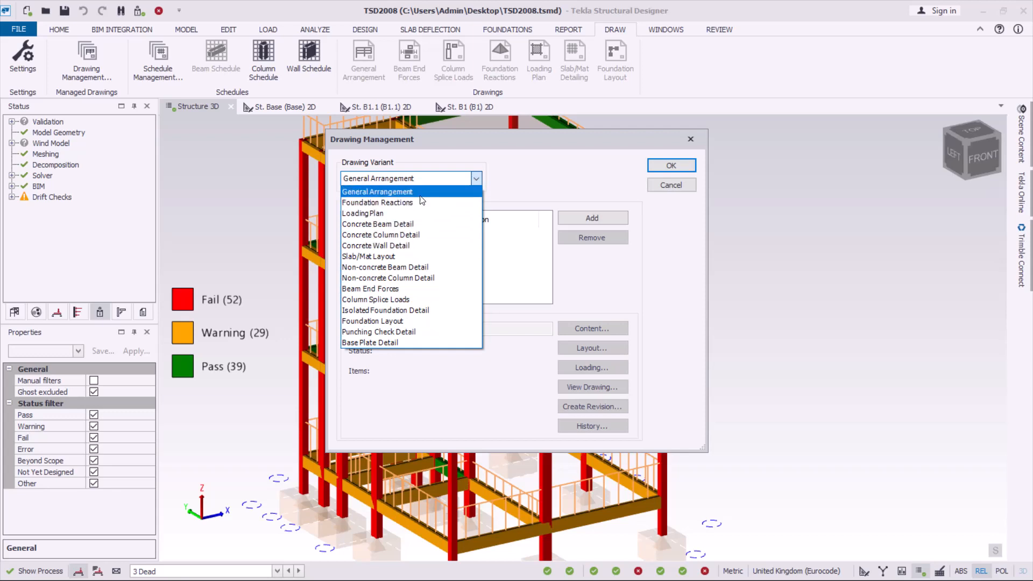
{"action": "left_click", "coordinate": [376, 191]}
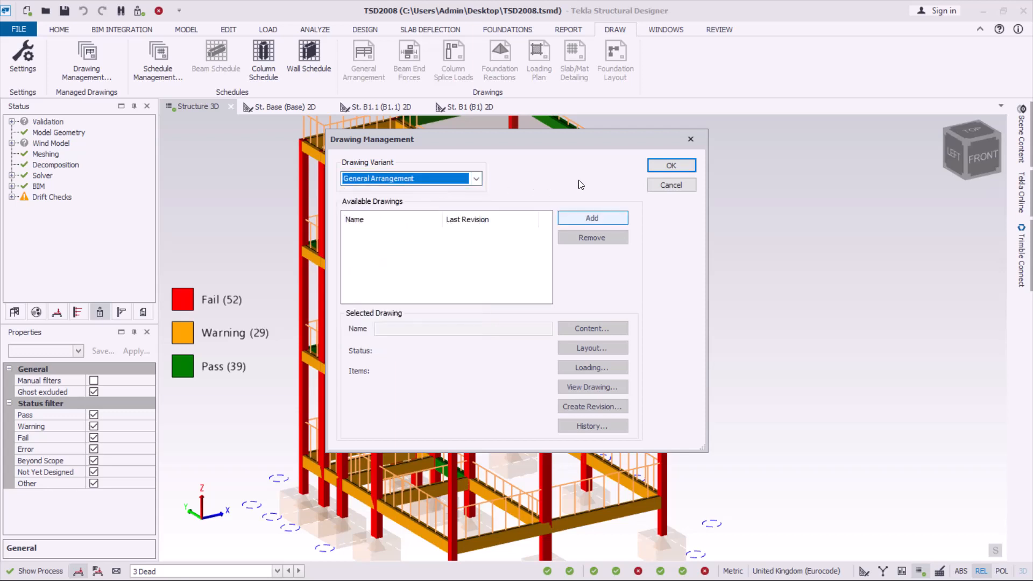
{"action": "left_click", "coordinate": [592, 217]}
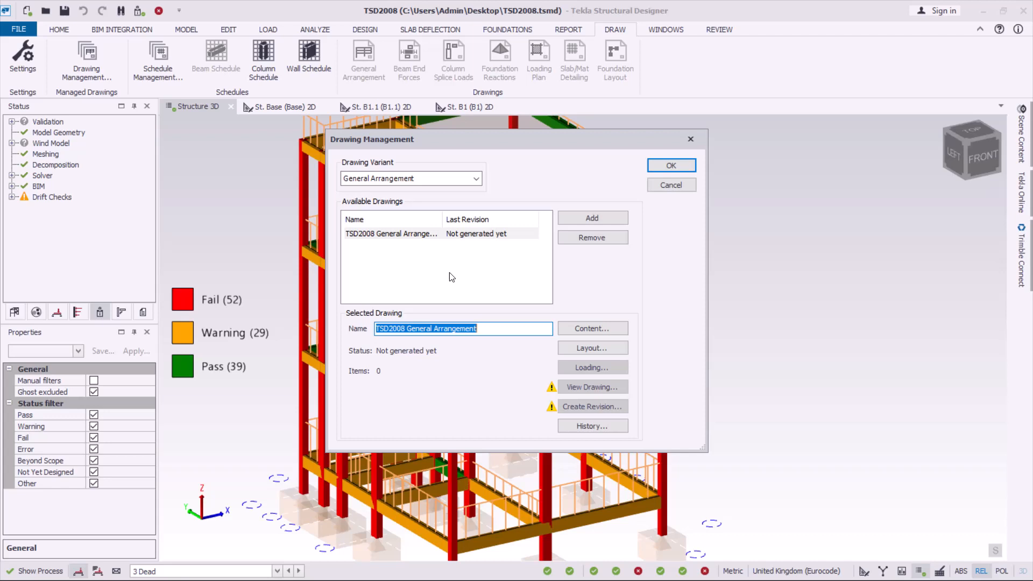
{"action": "mouse_move", "coordinate": [408, 247]}
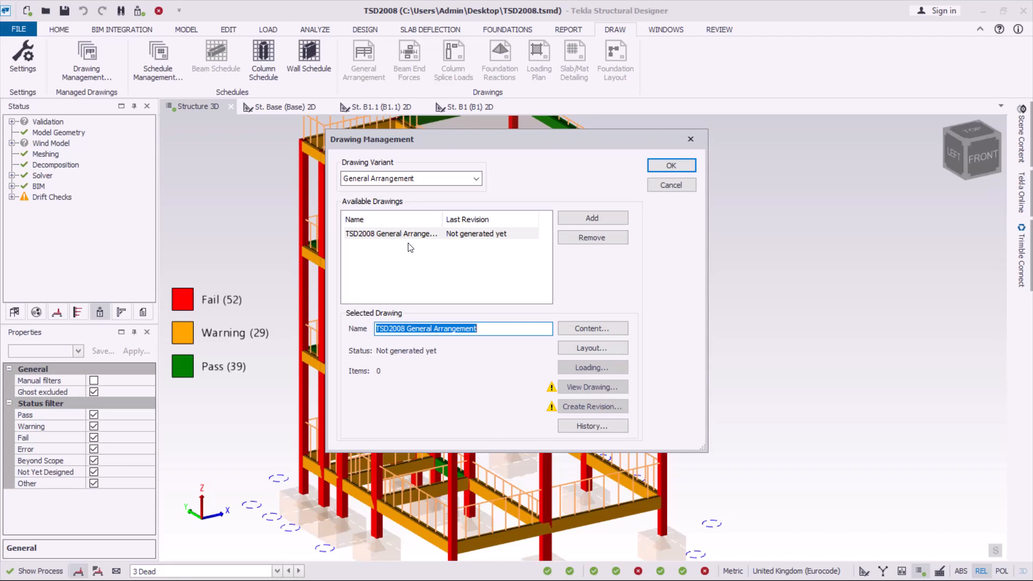
{"action": "mouse_move", "coordinate": [416, 246]}
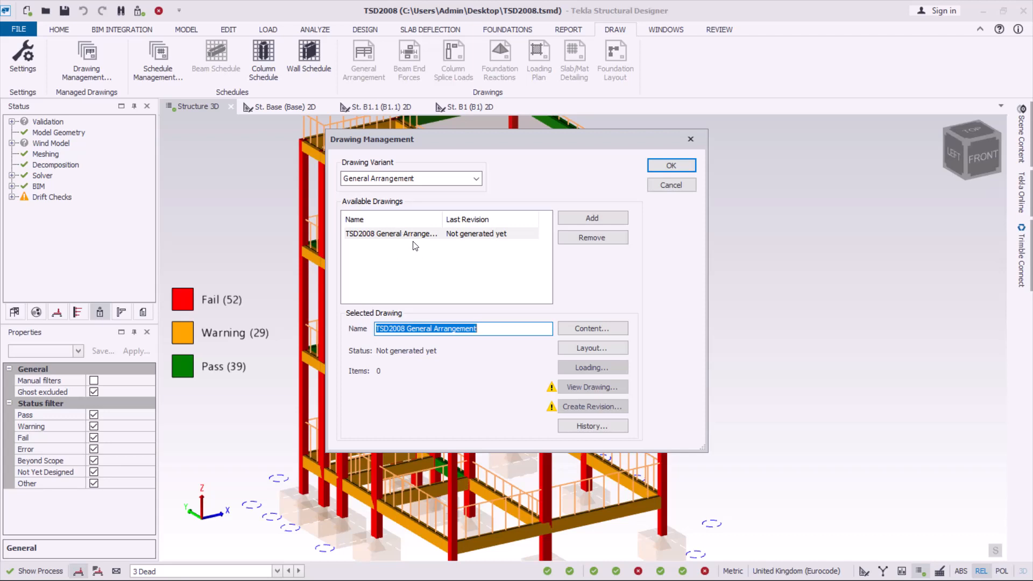
{"action": "mouse_move", "coordinate": [415, 244]}
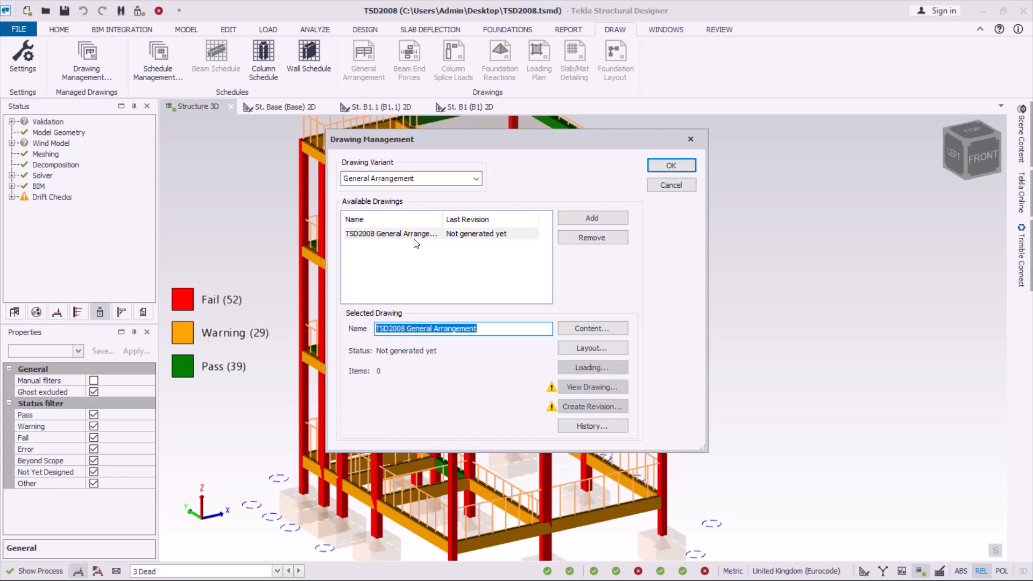
{"action": "mouse_move", "coordinate": [639, 345]}
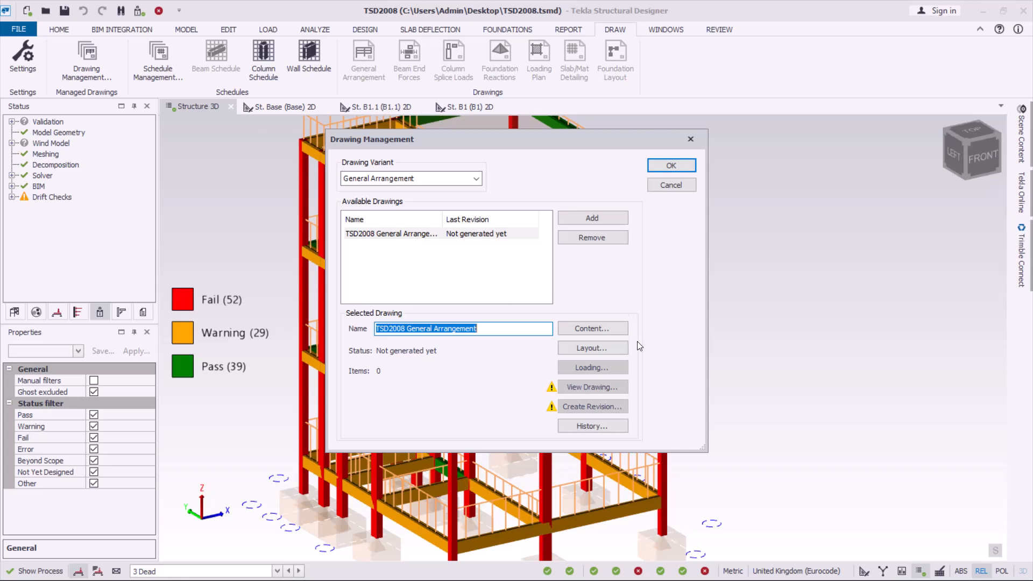
{"action": "mouse_move", "coordinate": [615, 390]}
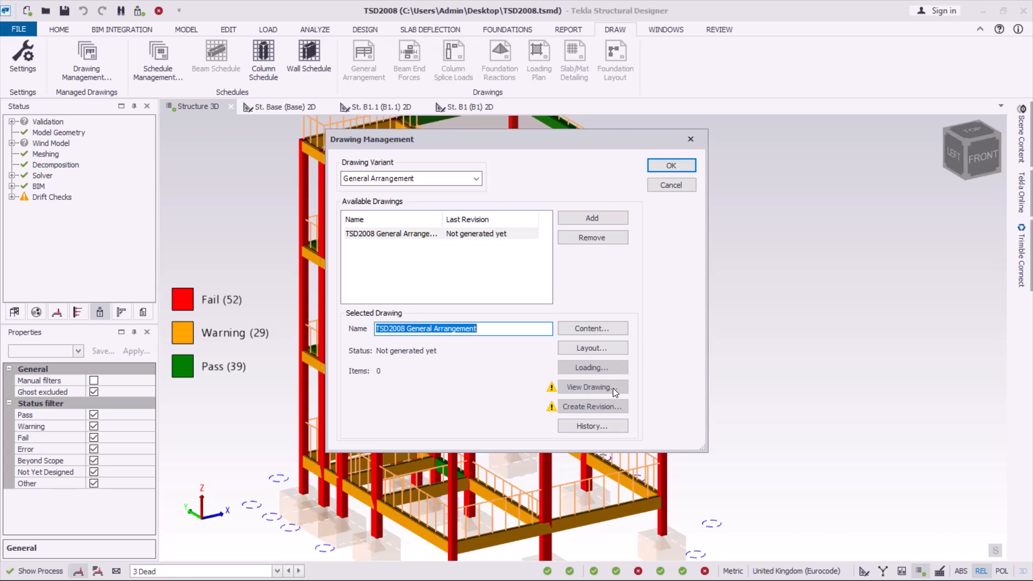
{"action": "mouse_move", "coordinate": [596, 336]}
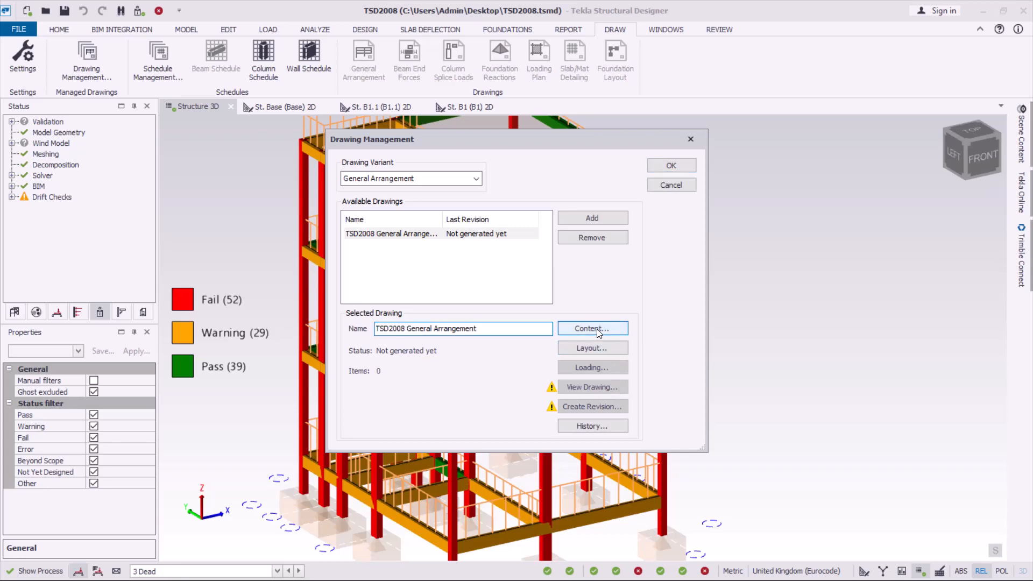
Step: Assign the whole Levels group (B1, B1.1, Base, 1, 2) as the drawing's content and confirm
{"action": "left_click", "coordinate": [592, 328]}
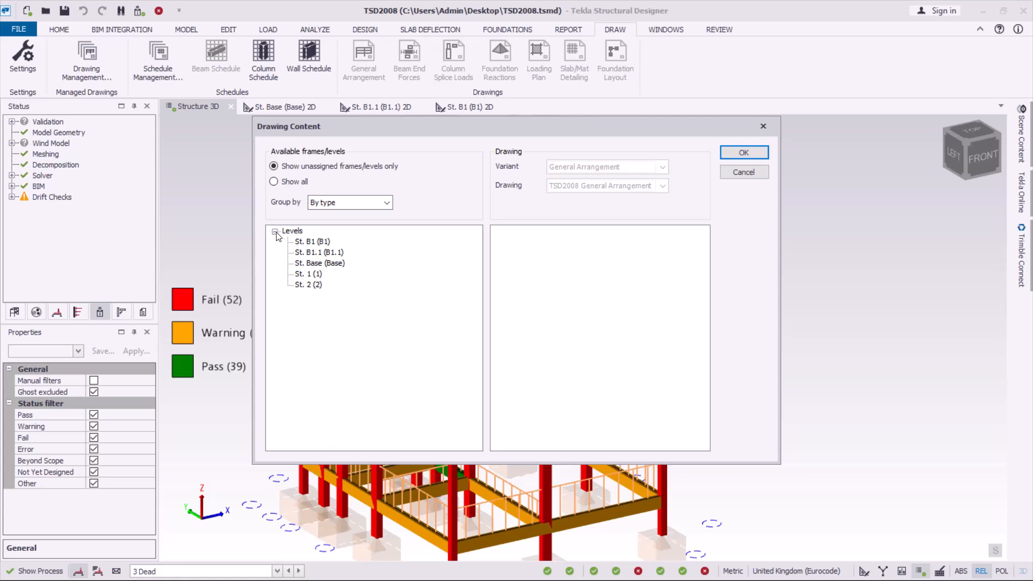
{"action": "left_click", "coordinate": [276, 231]}
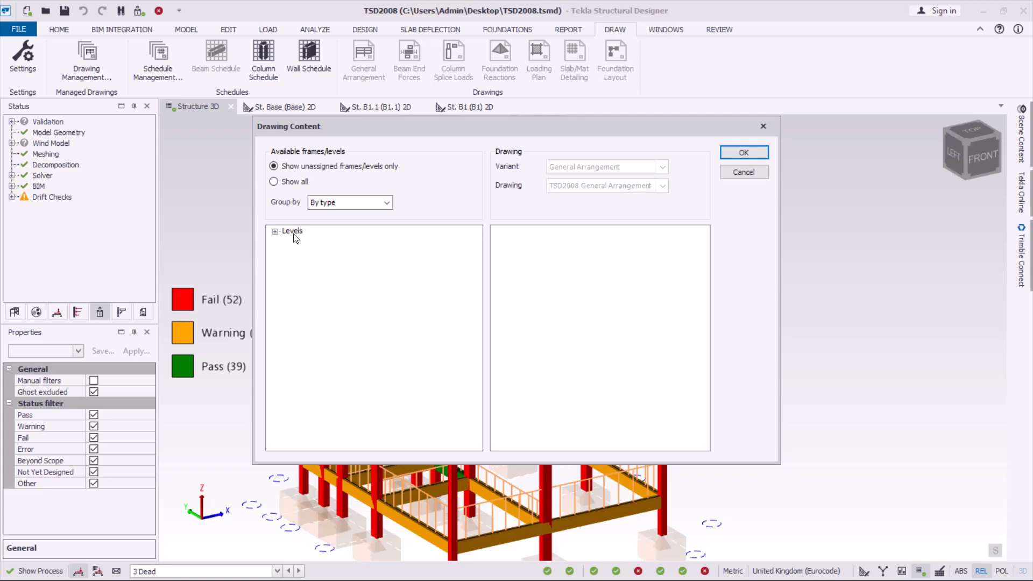
{"action": "left_click", "coordinate": [292, 230]}
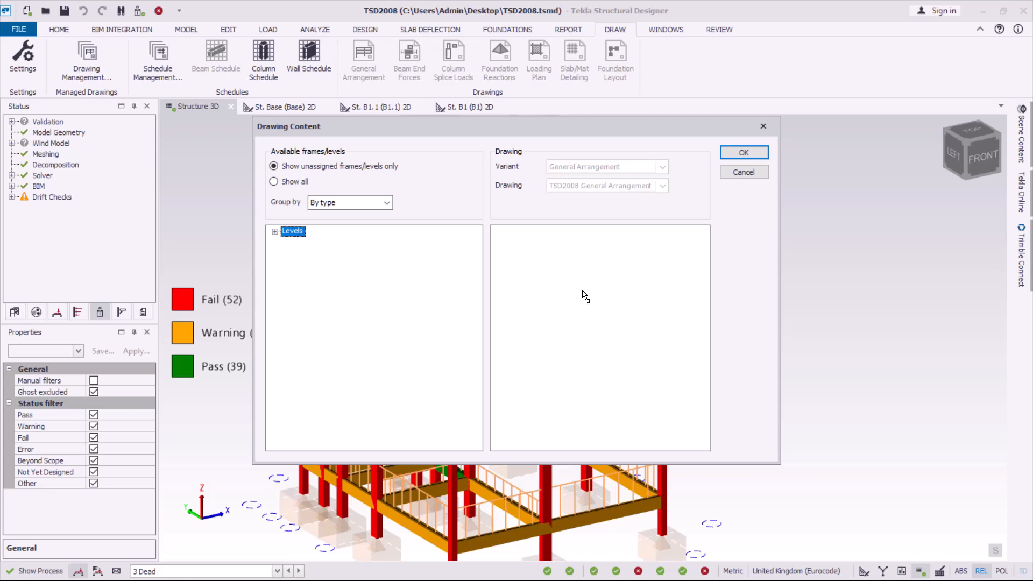
{"action": "left_click", "coordinate": [274, 230]}
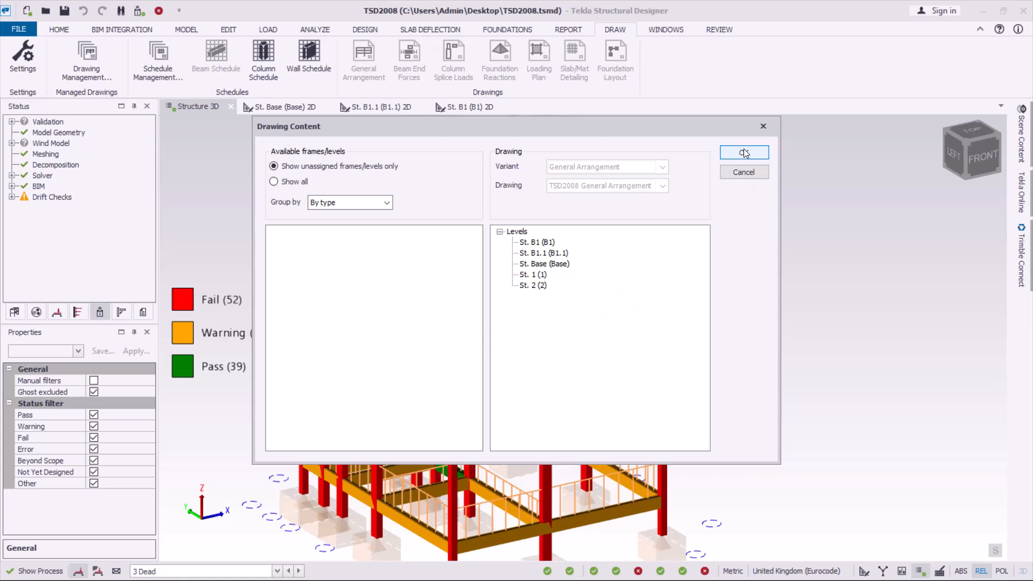
{"action": "left_click", "coordinate": [745, 153]}
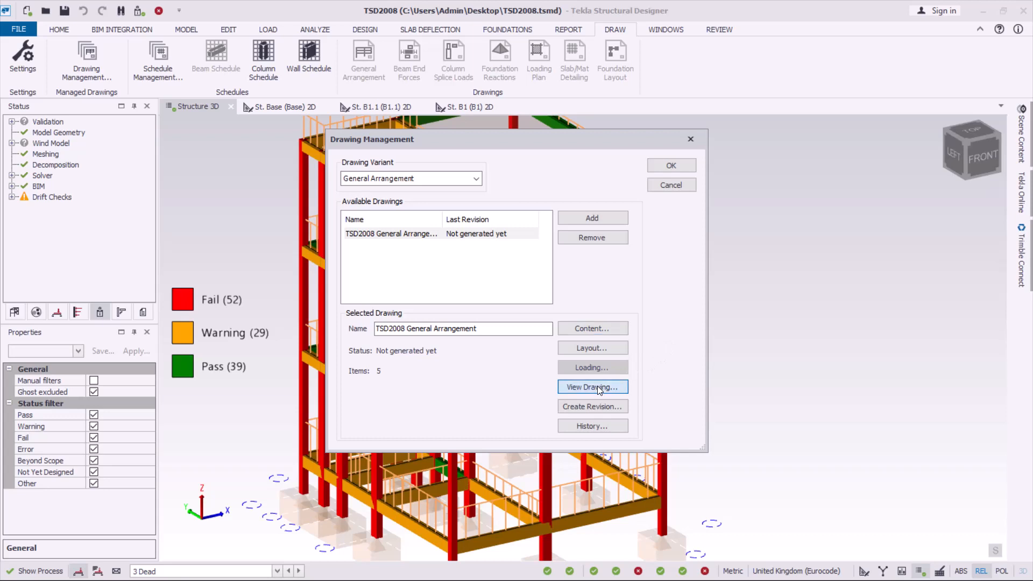
Step: Export the drawing to DXF at 1:100 scale with the Plans, Sections & Elevations layer style
{"action": "left_click", "coordinate": [592, 387]}
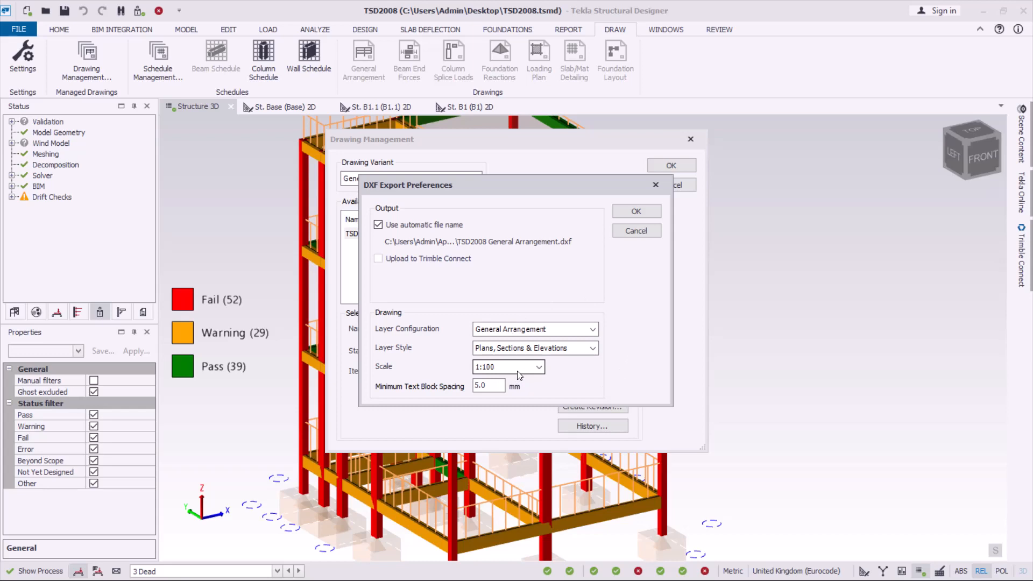
{"action": "left_click", "coordinate": [538, 367]}
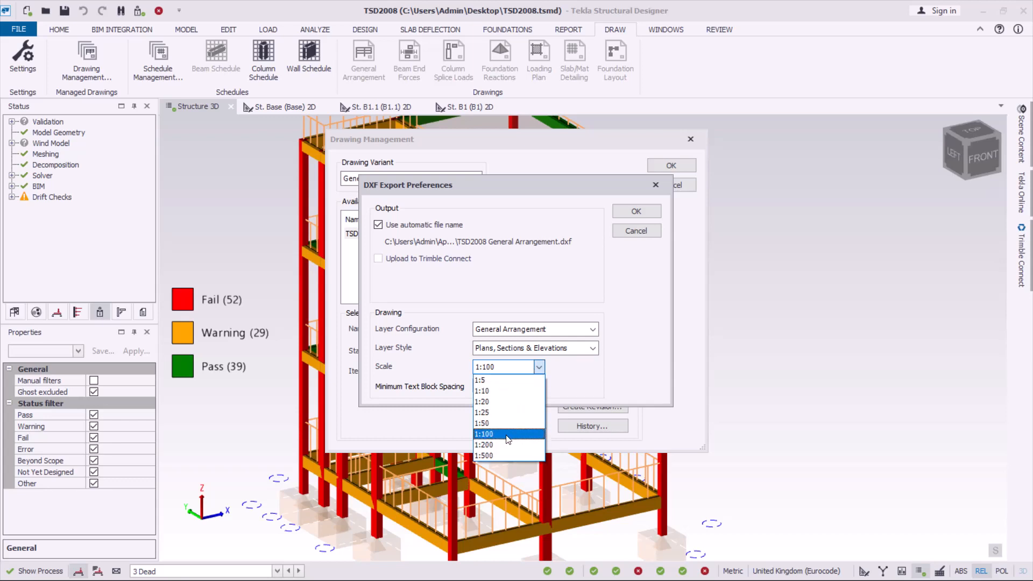
{"action": "left_click", "coordinate": [484, 434]}
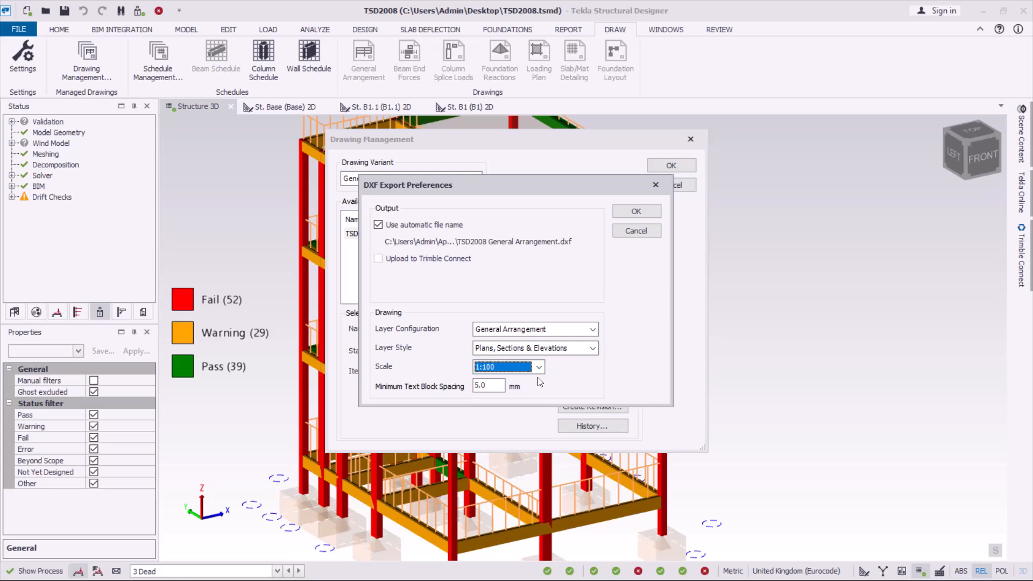
{"action": "mouse_move", "coordinate": [546, 370]}
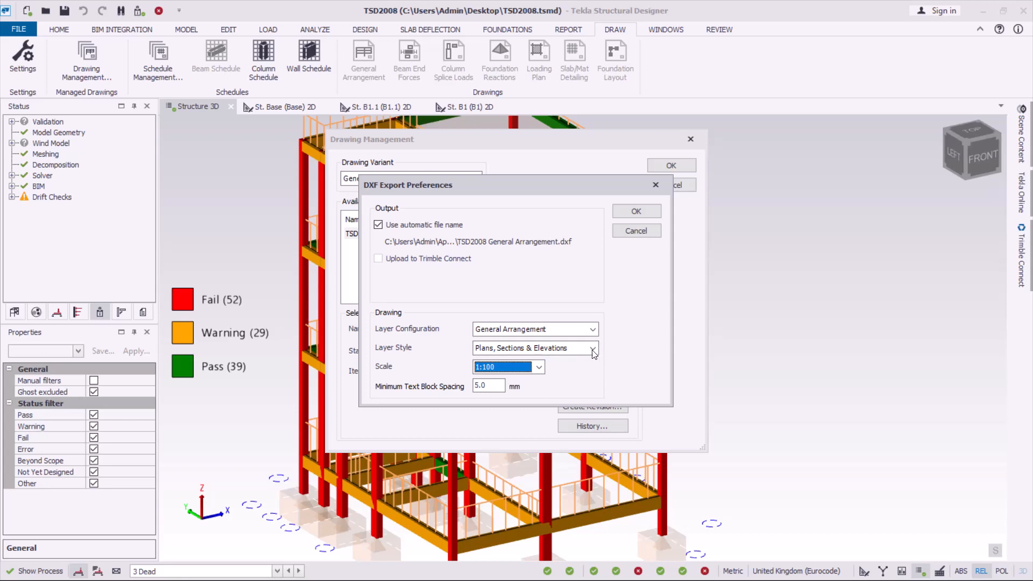
{"action": "left_click", "coordinate": [591, 349]}
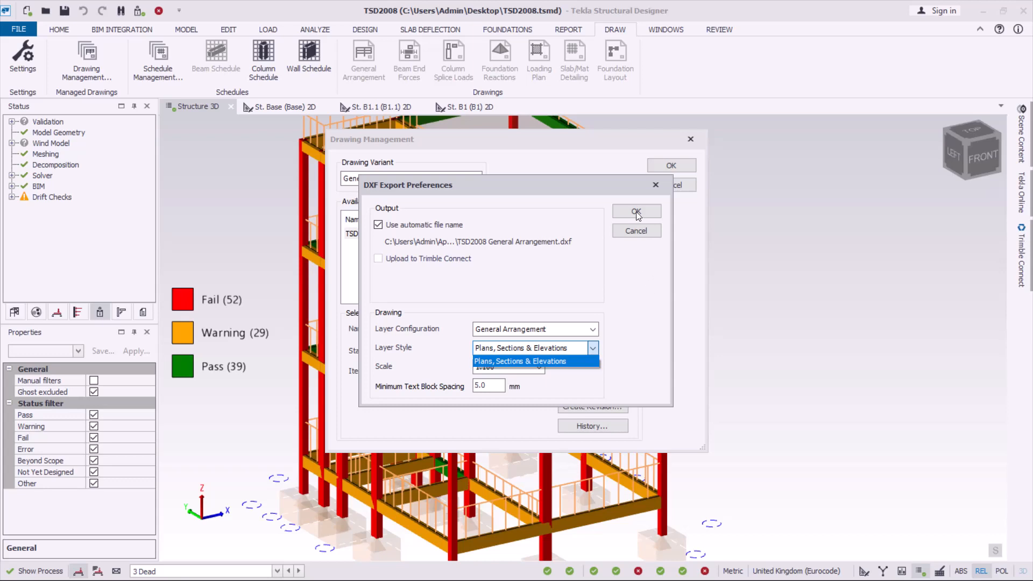
{"action": "left_click", "coordinate": [520, 362]}
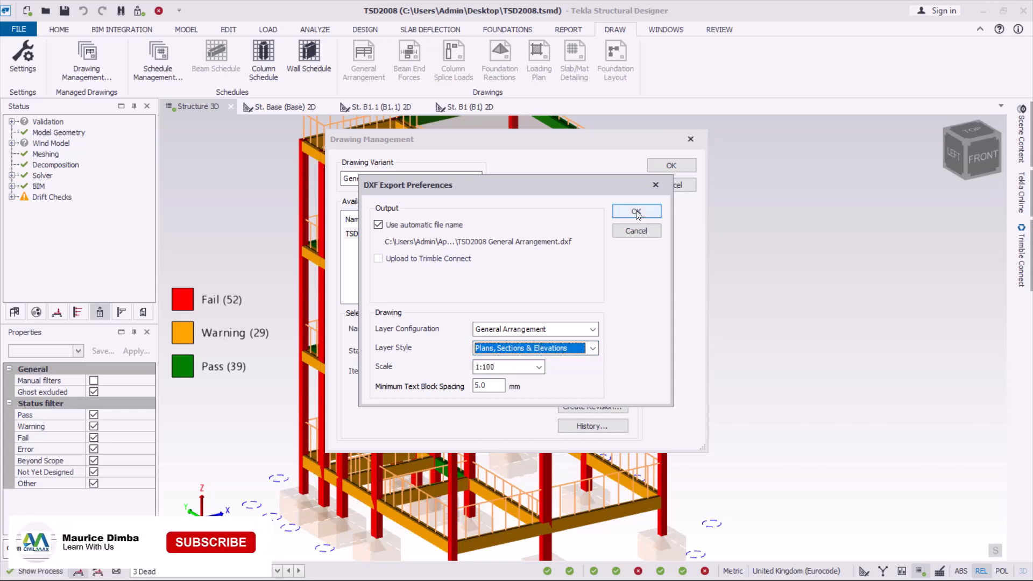
{"action": "left_click", "coordinate": [638, 211]}
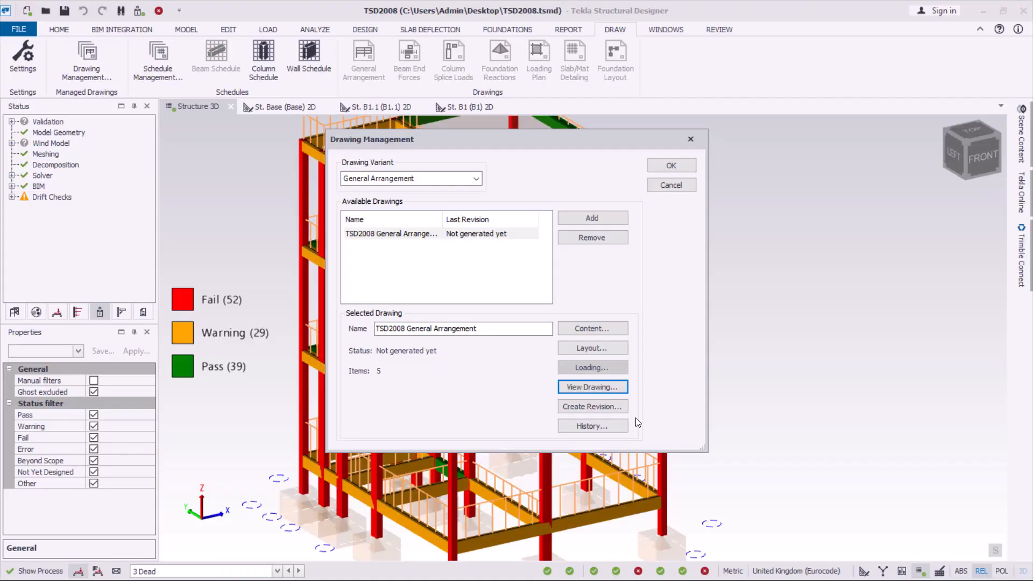
{"action": "mouse_move", "coordinate": [690, 319]}
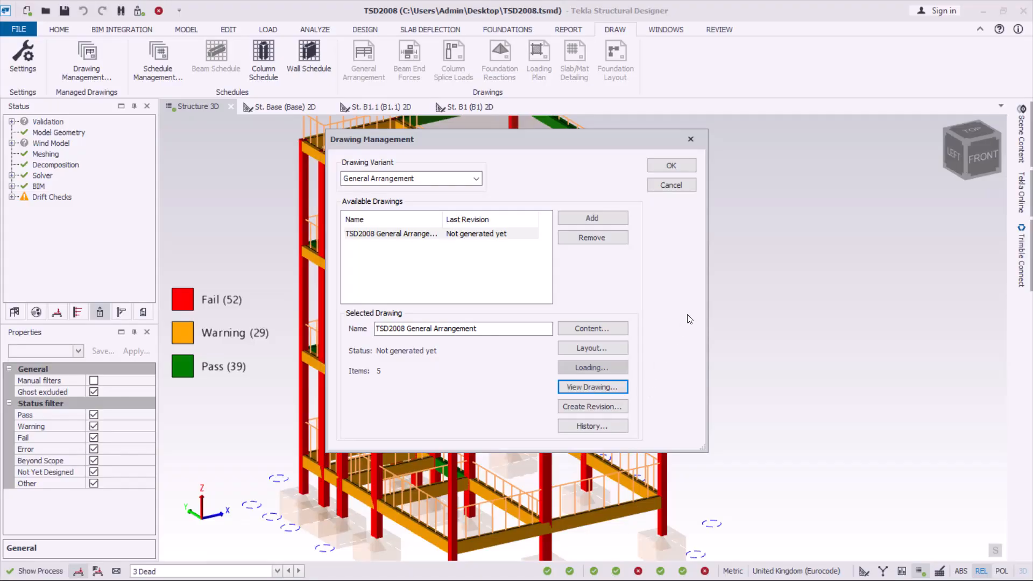
{"action": "mouse_move", "coordinate": [686, 149]}
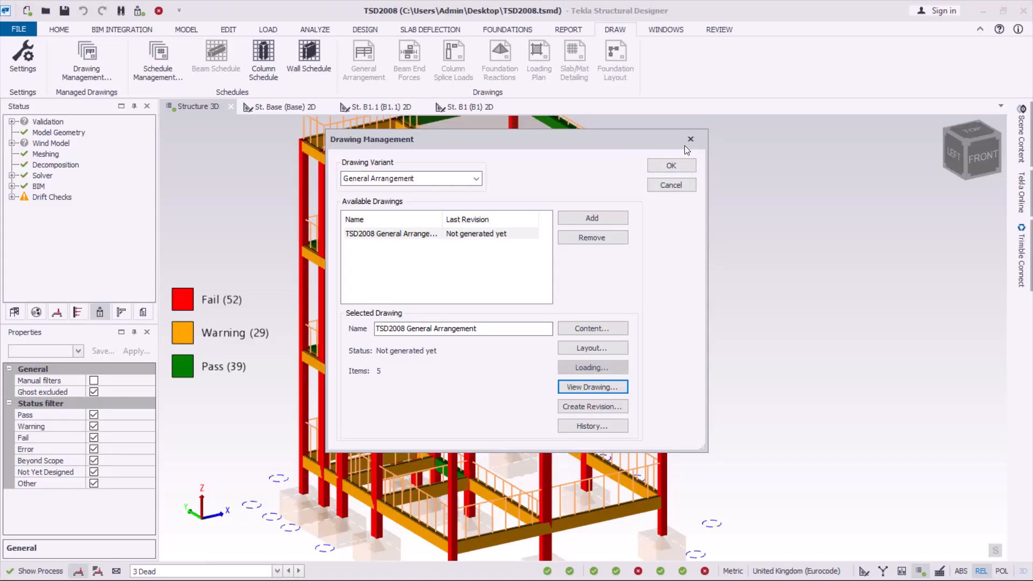
{"action": "mouse_move", "coordinate": [691, 139]}
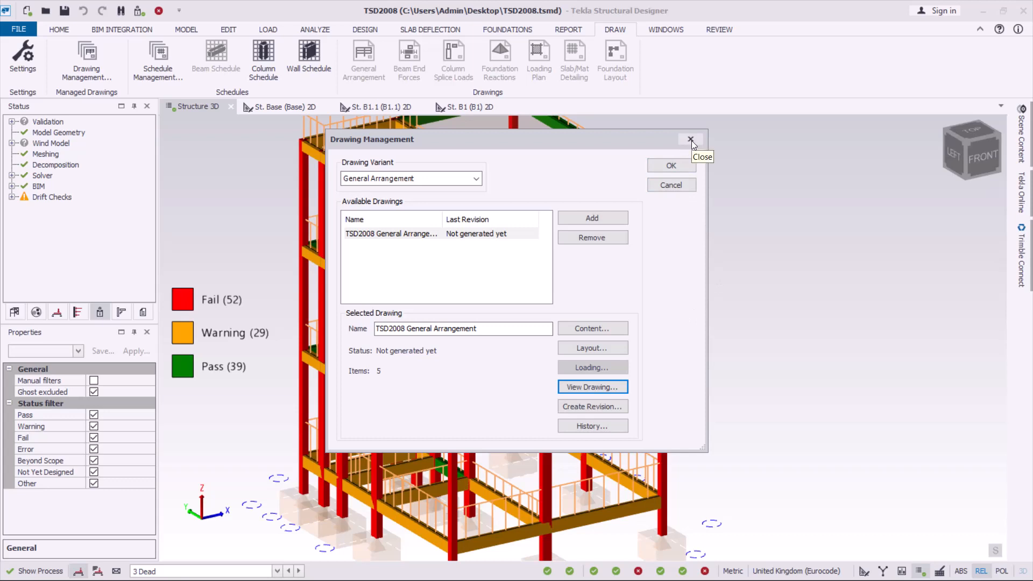
Step: Close Drawing Management and select a beam at the lowest level of the 3D frame
{"action": "left_click", "coordinate": [691, 139]}
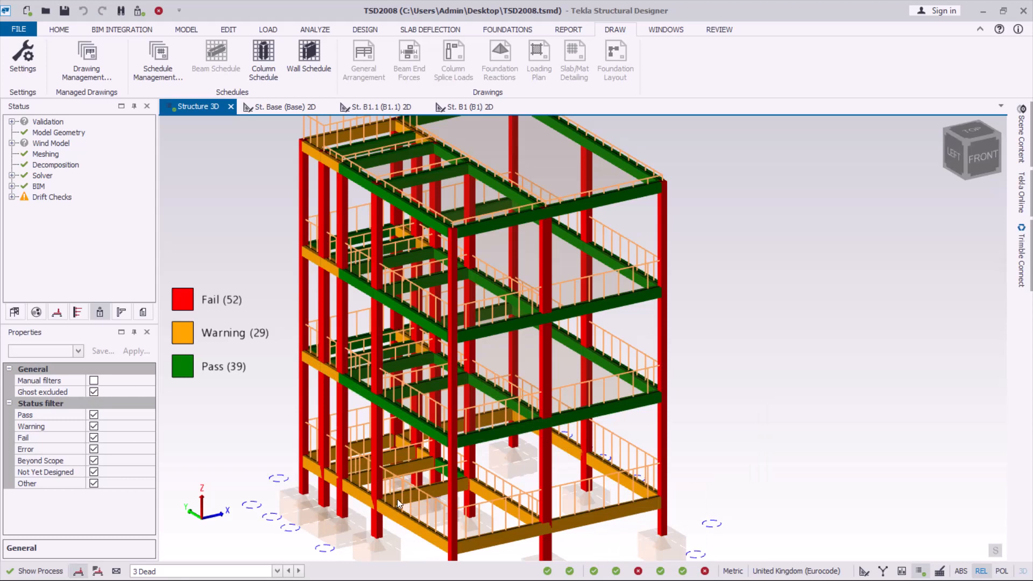
{"action": "left_click", "coordinate": [399, 503]}
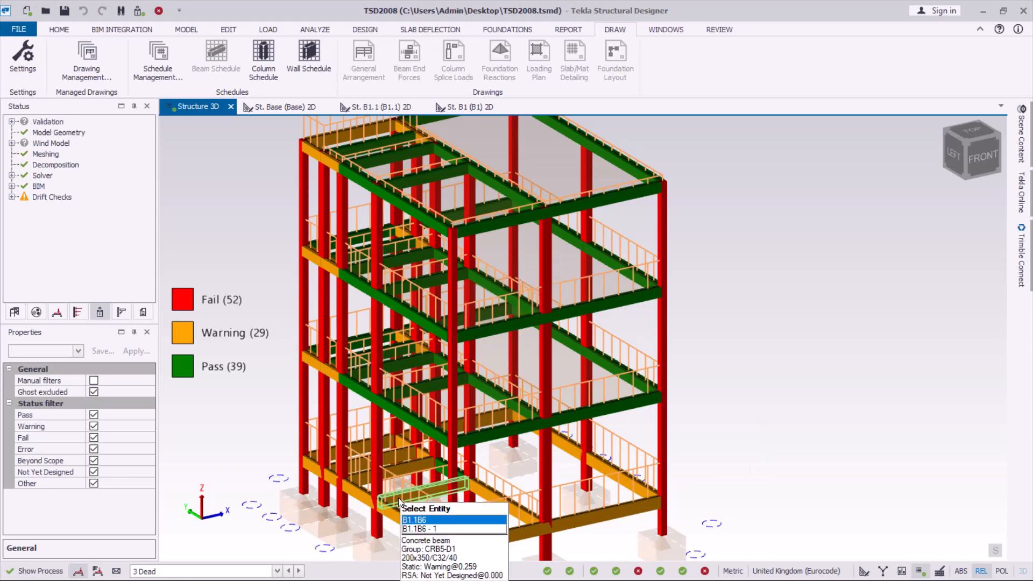